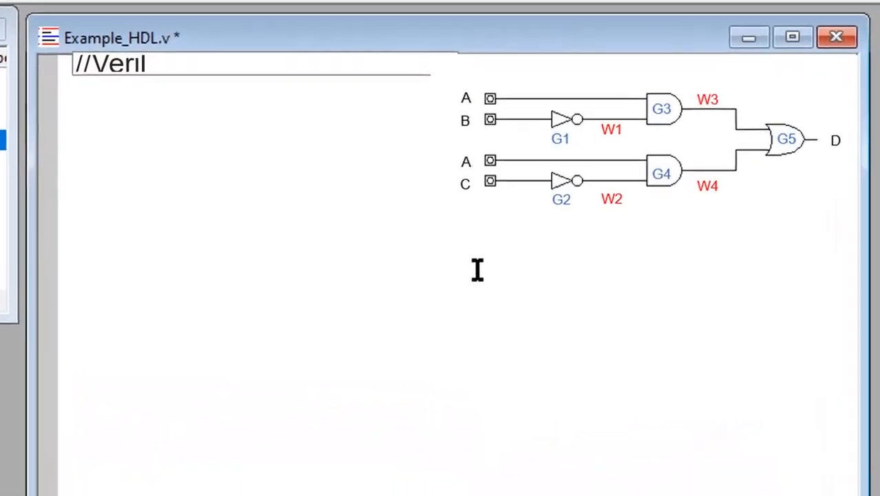
Write module Sample(D,A,B,C) with output D, inputs A, B, C, wires w1–w4, gates G1–G5.
text(ogHDLP)
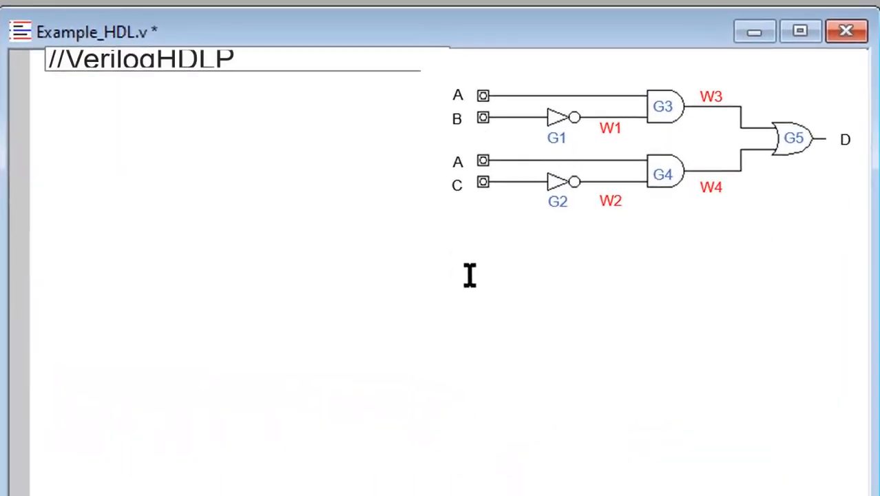
text(Program)
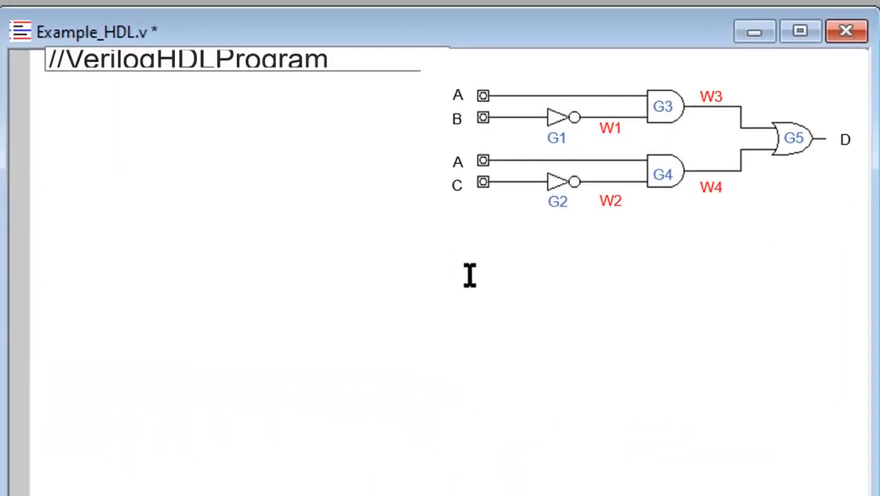
text(module Sa)
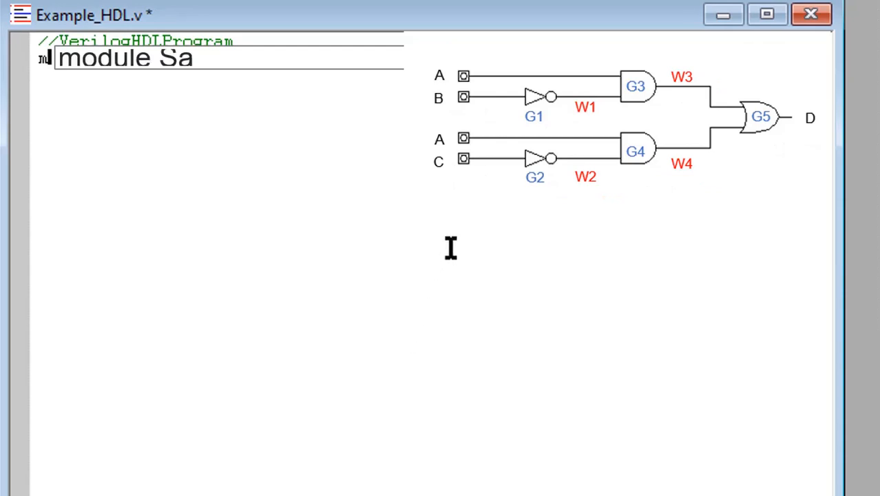
text(mple(D,A,B,C);)
text(o)
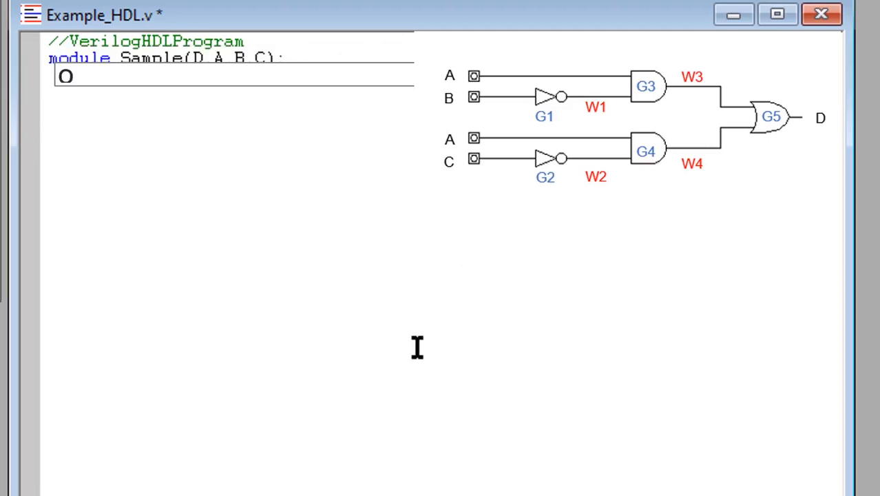
text(utput)
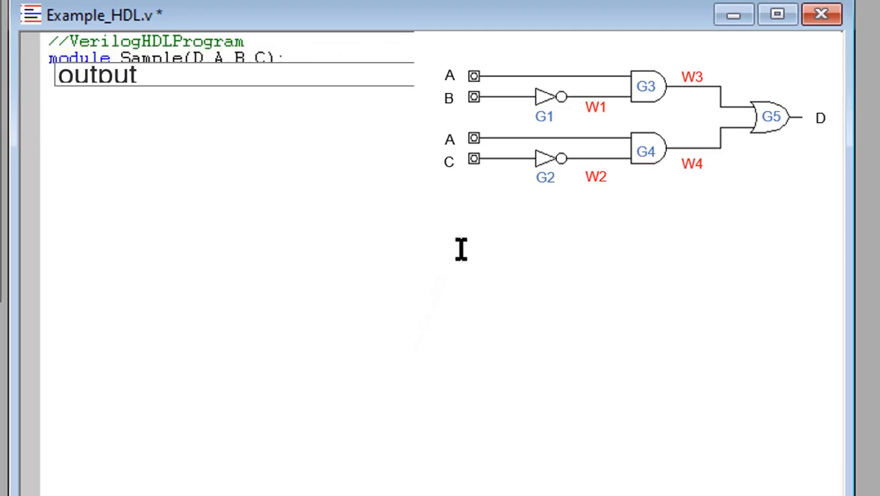
text(D;)
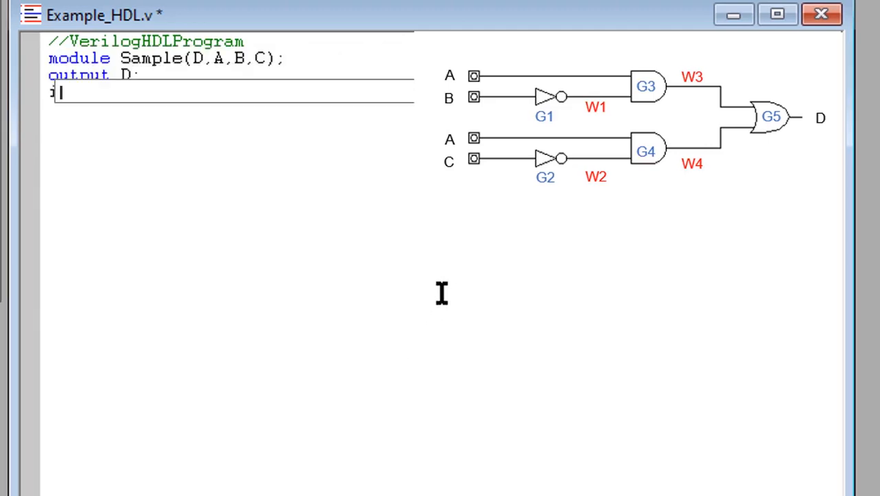
text(nput A.)
text(wir)
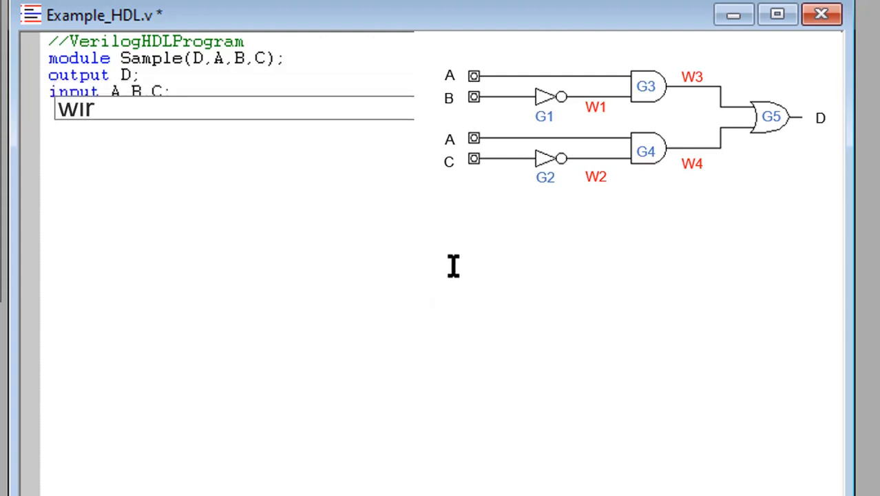
text(e w1,w2,w3,)
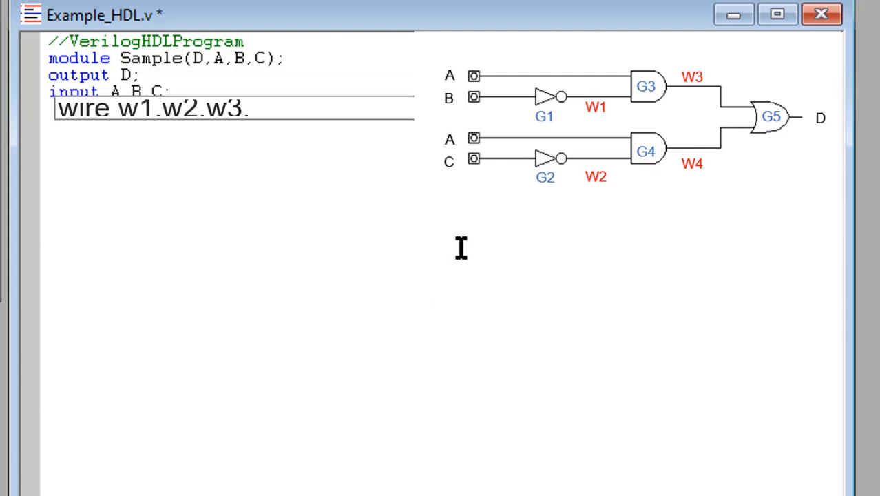
text(w4;)
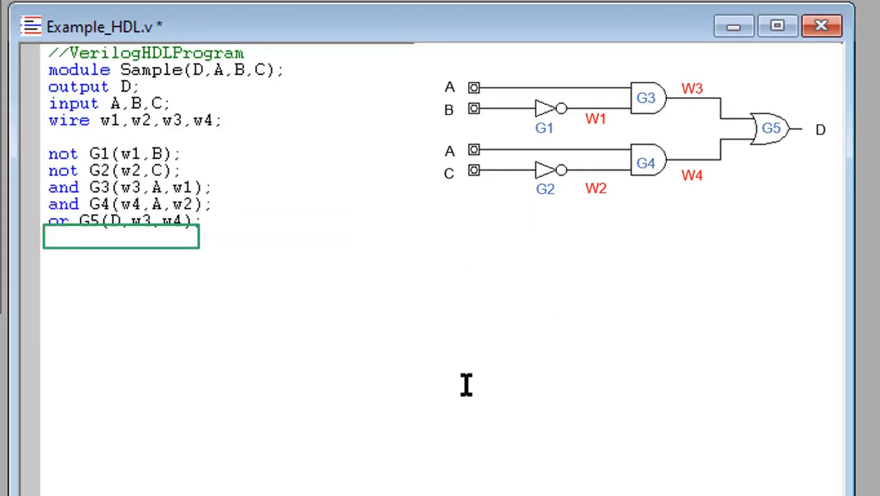
text(end)
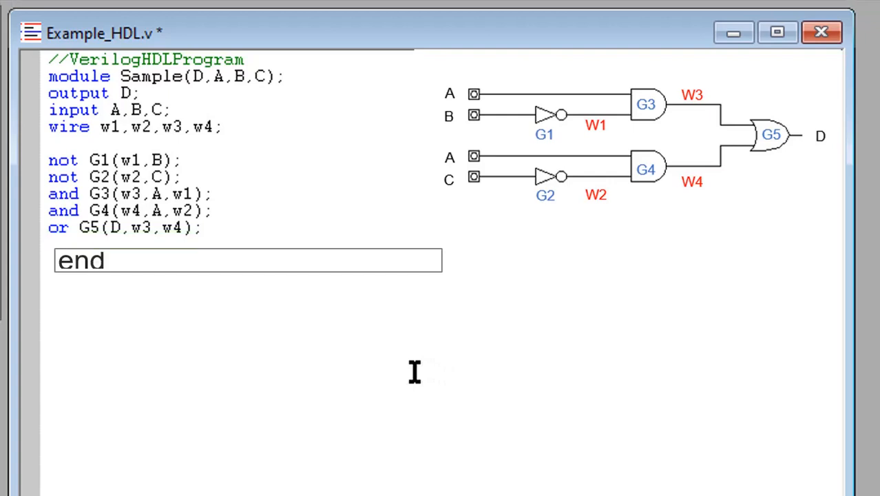
text(module)
text(//)
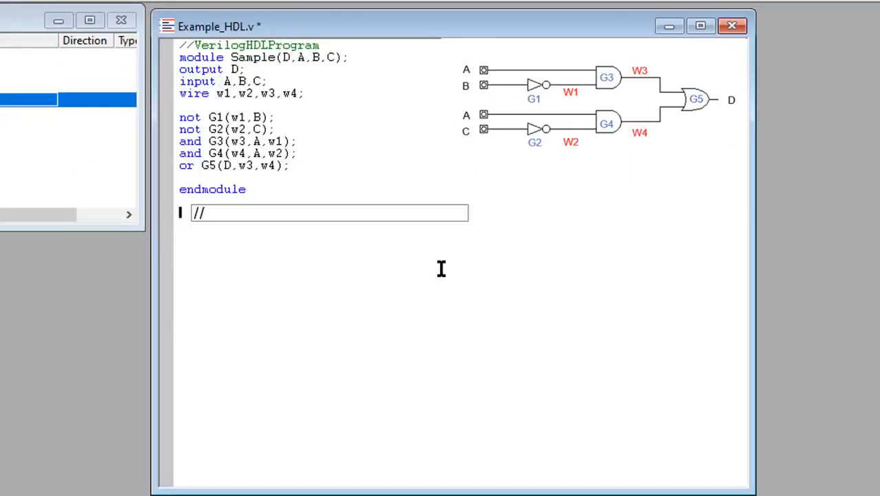
Write module t_Sample with wire D, reg A,B,C, instance Sample C1(D,A,B,C), and begin initial.
text(Testbench)
text(m)
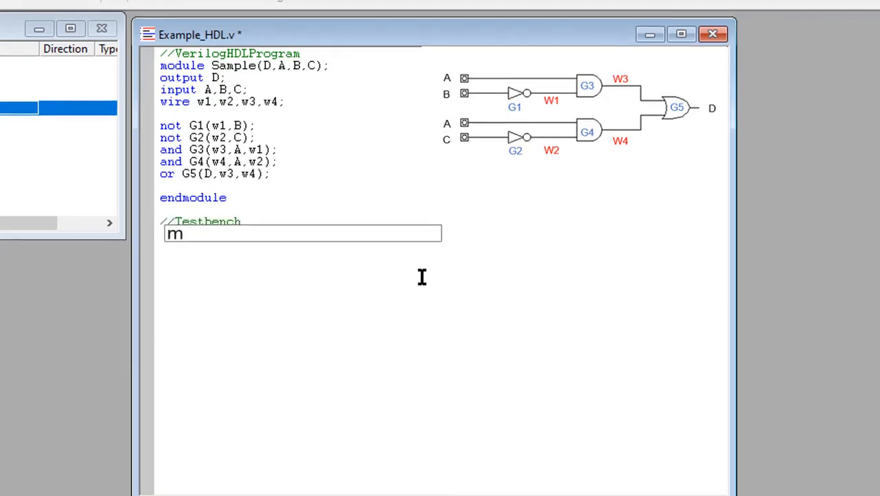
text(odule)
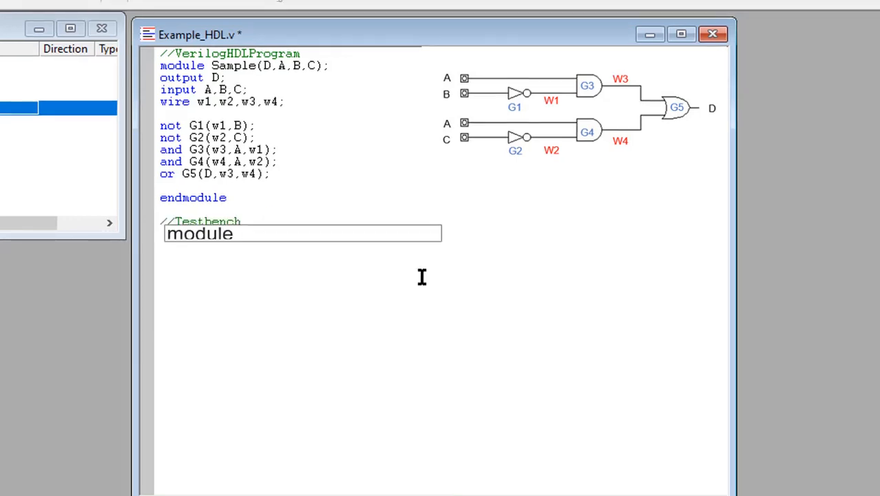
text(t S)
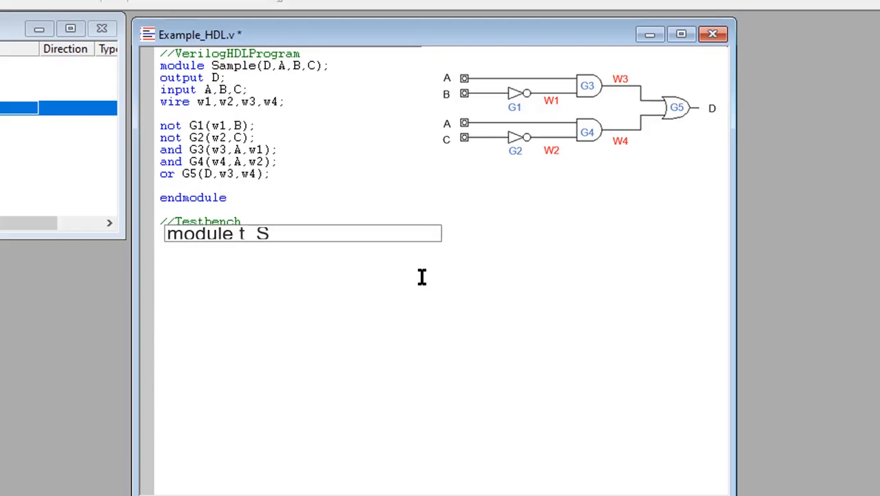
text(ample;)
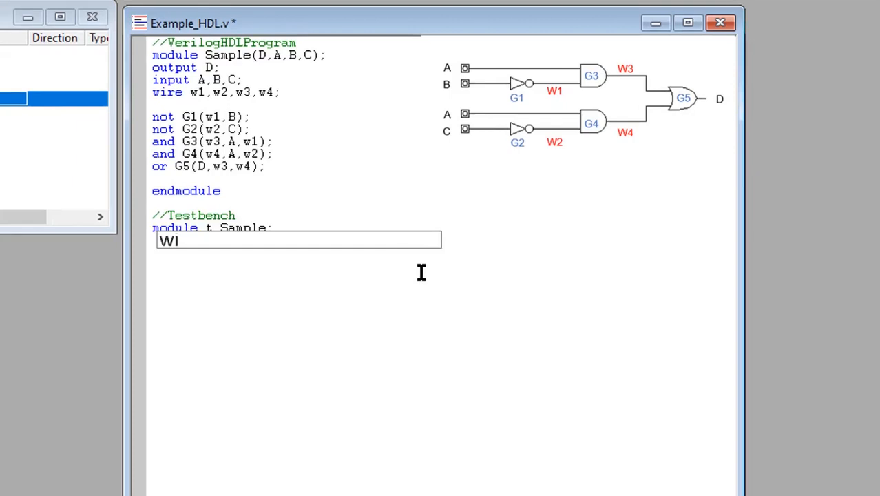
text(wire D;)
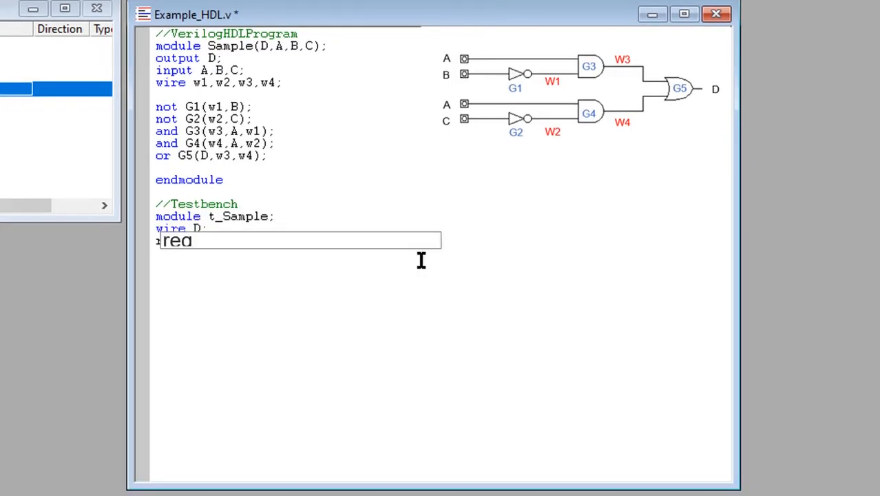
text(A,B,C;)
text(Sam)
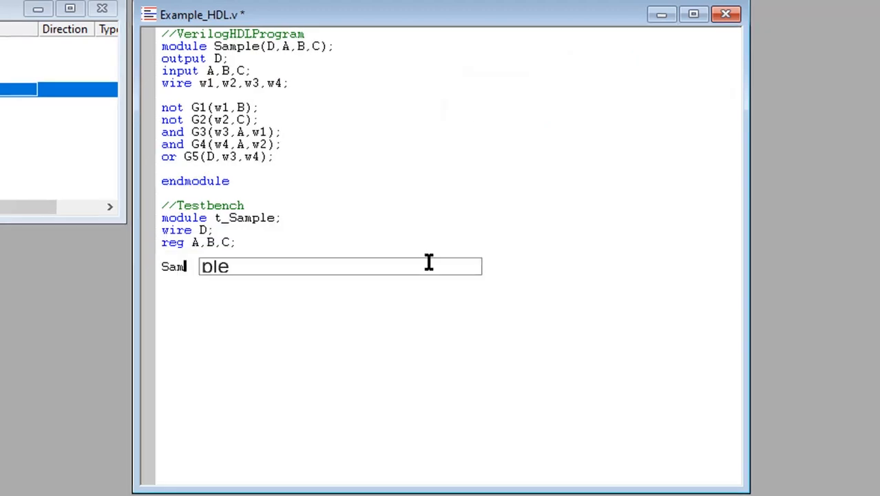
text(C1()
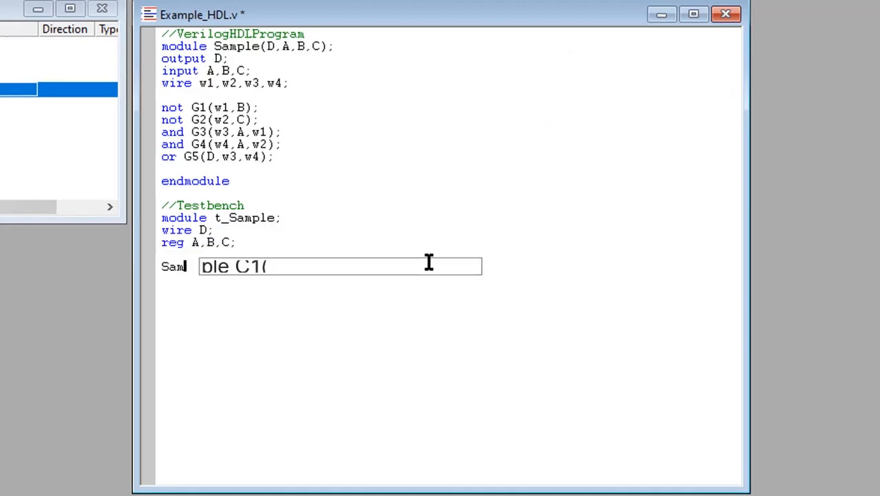
text(D.A)
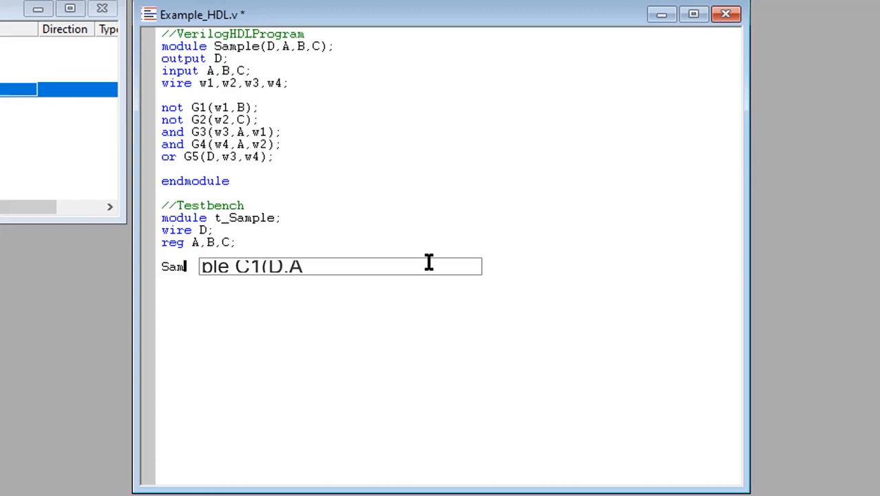
text(.B.C)
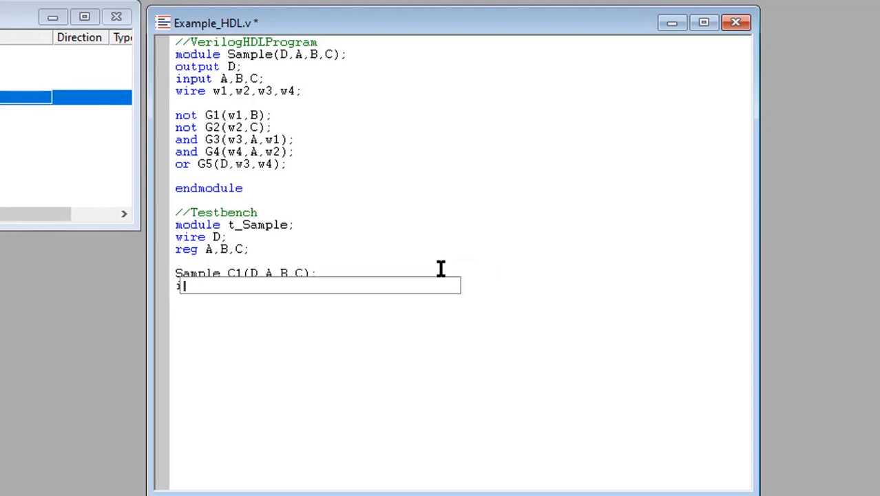
text(initial)
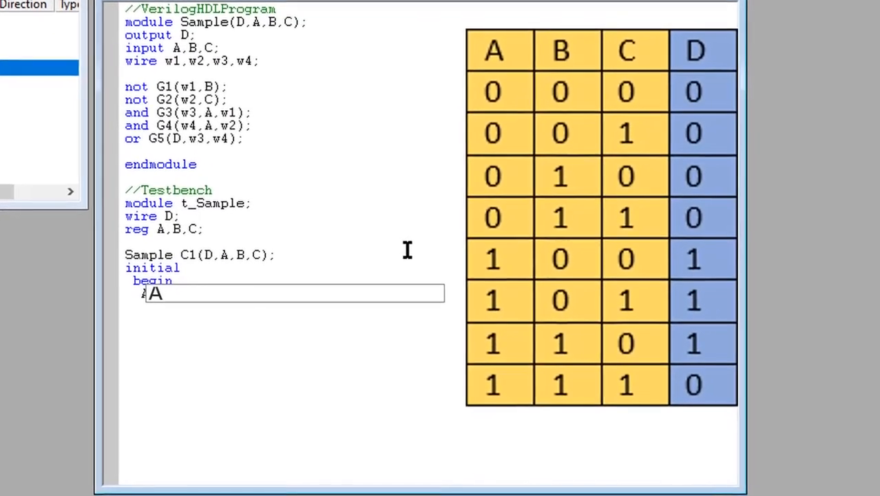
Set the starting inputs A=1'b0, B=1'b0, C=1'b0 in the initial block.
text(=1)
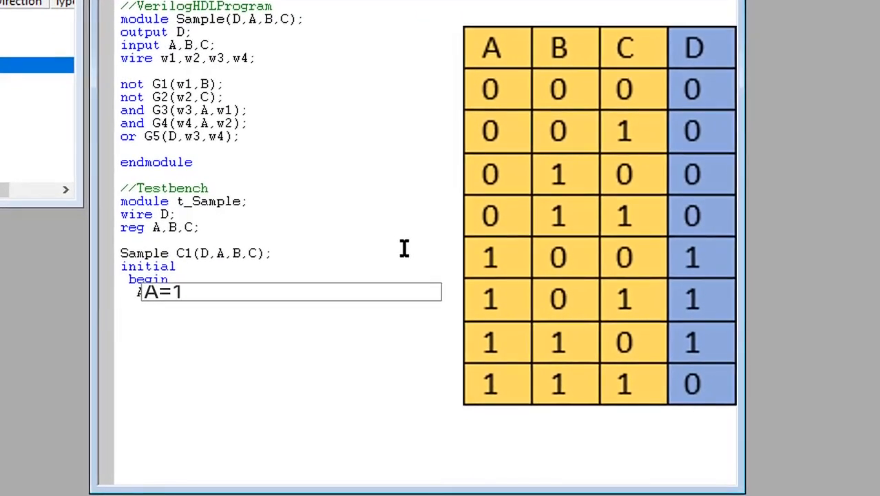
text('b0;)
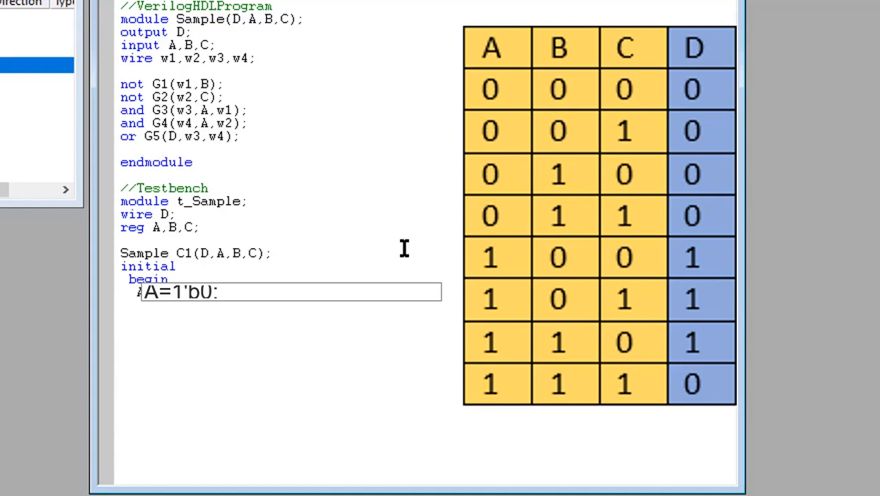
text(B=)
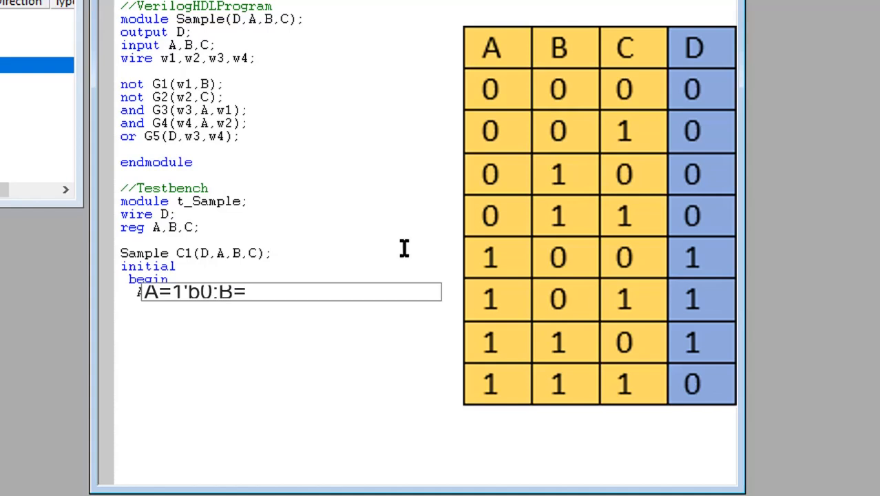
text(1'b0)
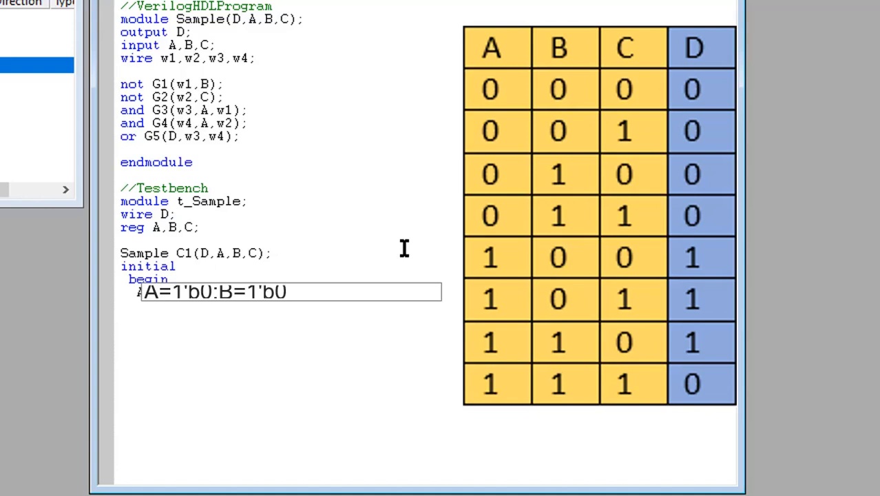
text(:C)
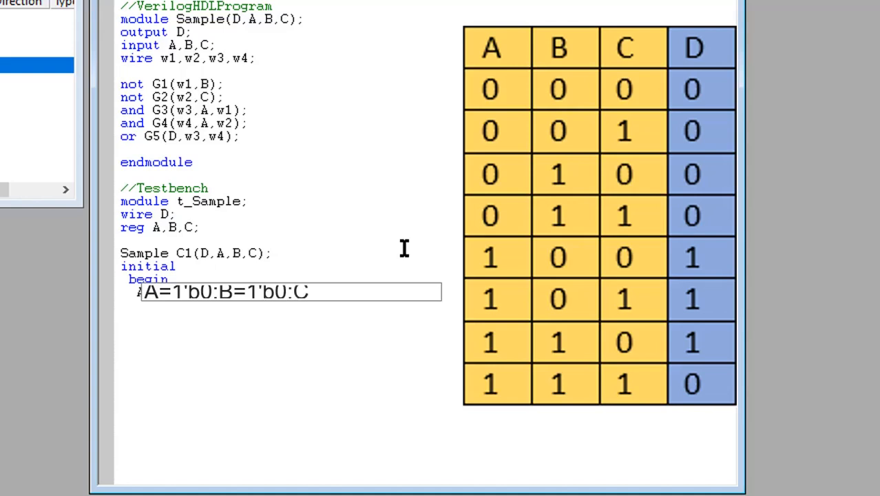
text(=1)
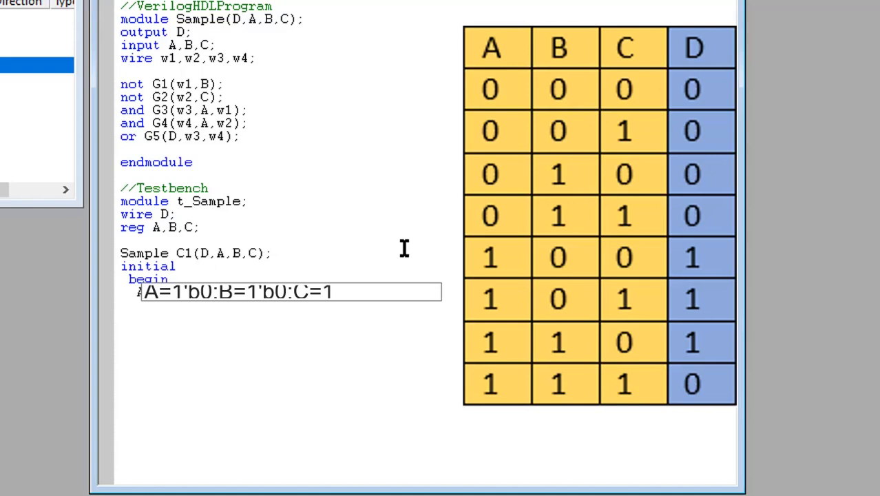
text('b0;)
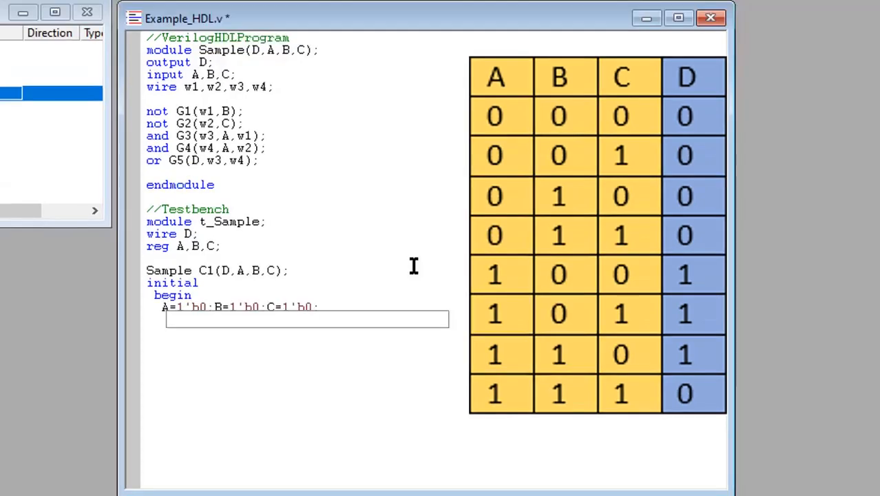
Add #20 delayed lines stepping A, B, C through the remaining combinations, starting with C=1'b1.
text(#2)
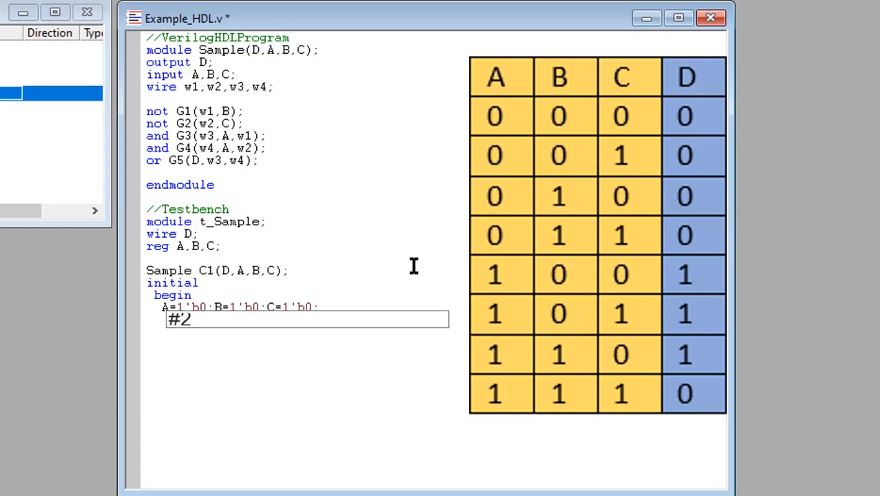
text(0 A)
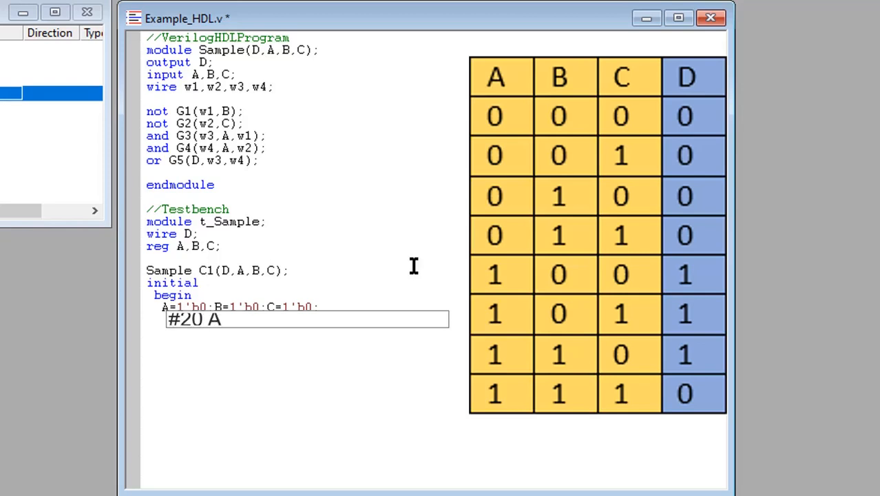
text(=1)
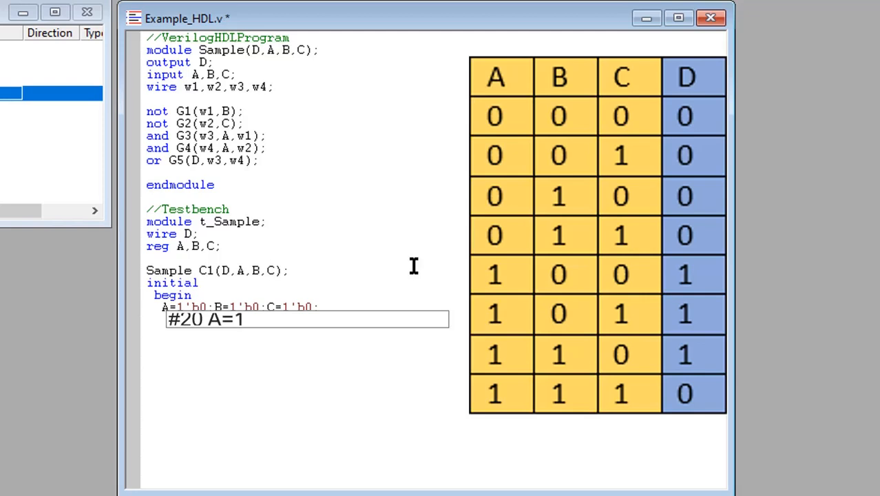
text('b)
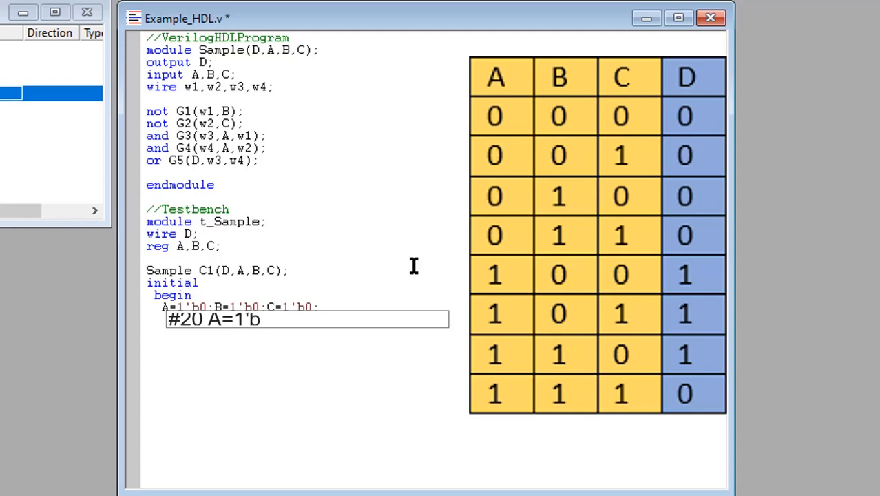
text(0:B)
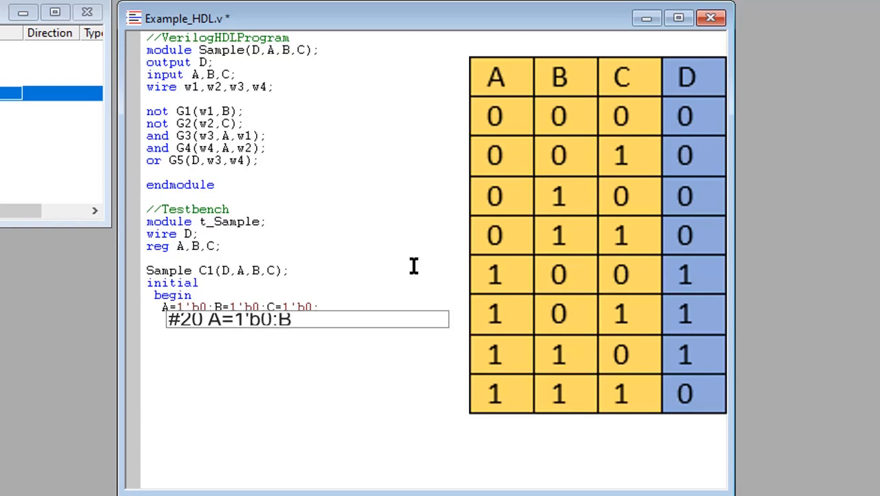
text(=1)
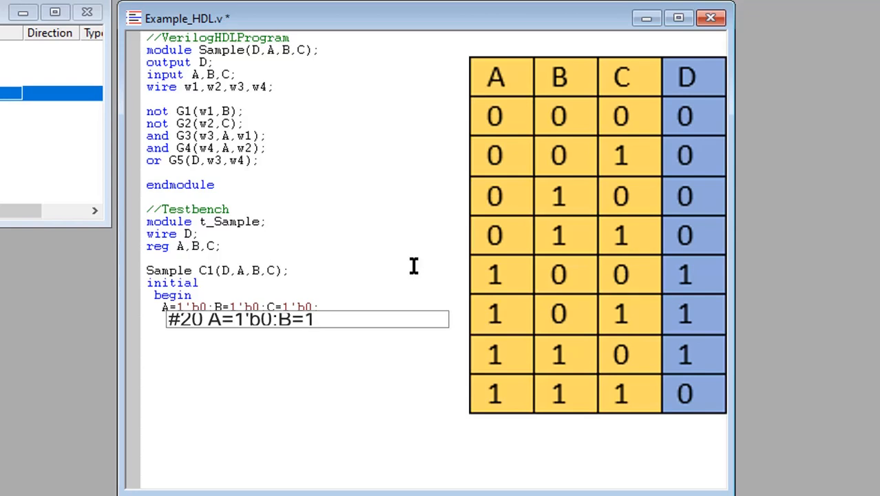
text('b)
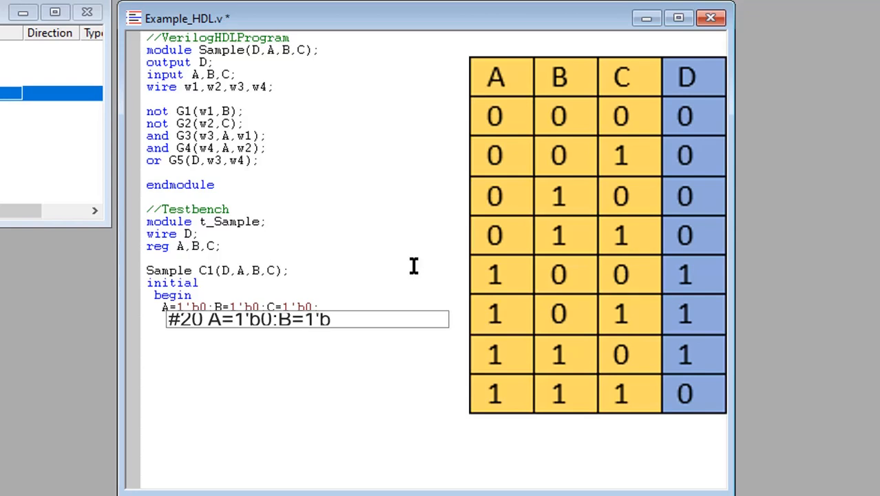
text(0;C=1'b1;)
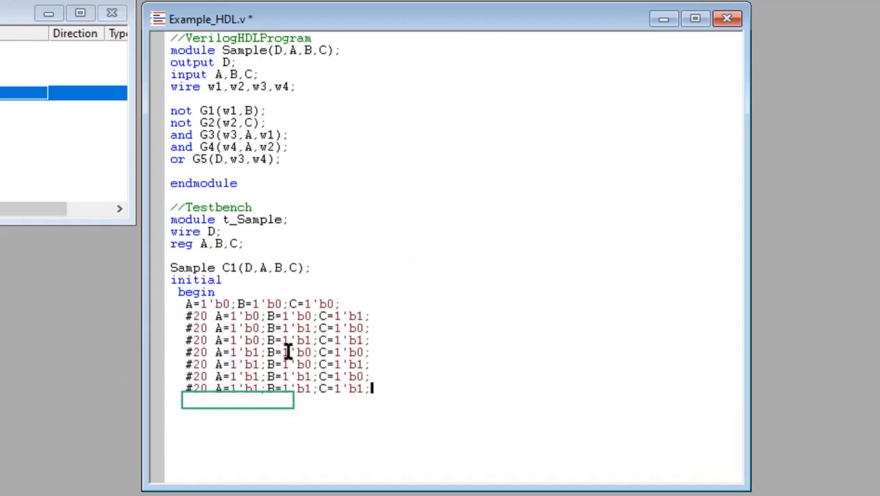
mouse_move(325, 387)
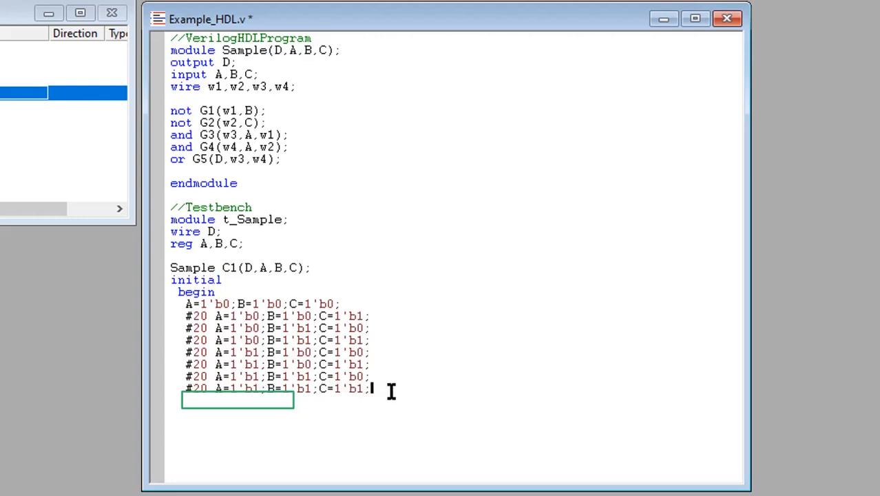
End the stimulus block and start a new initial block.
text(end)
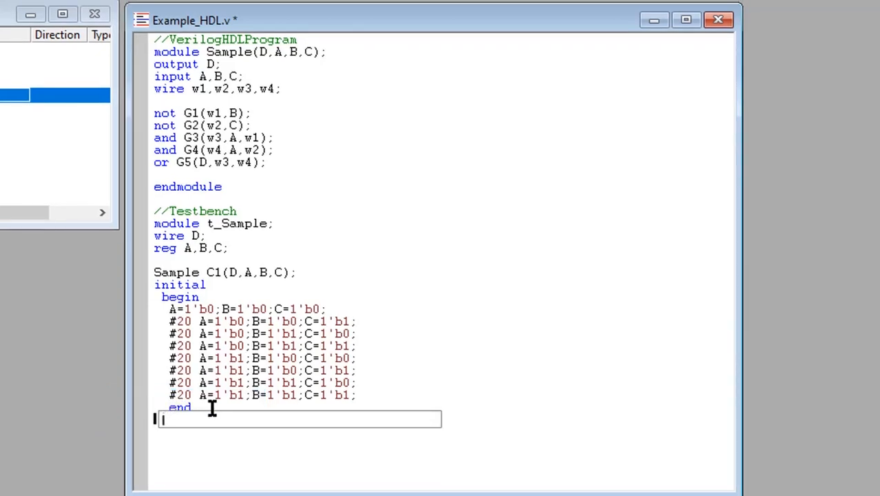
text(init)
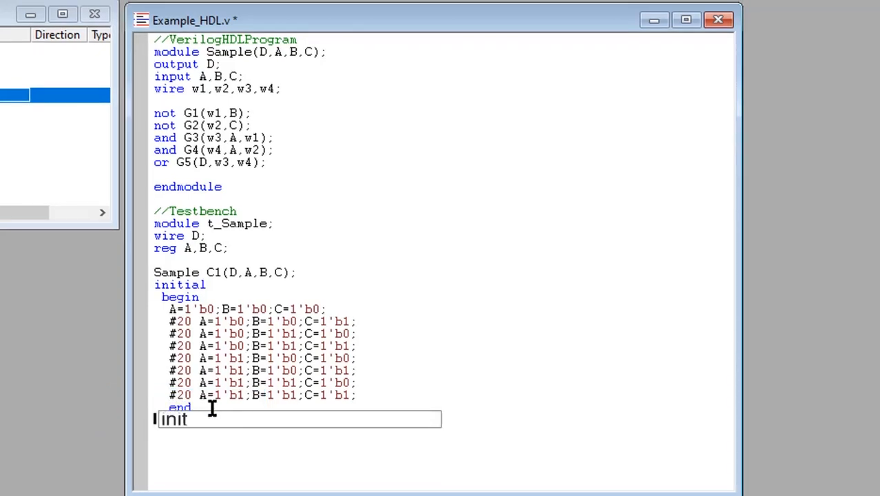
text(ial)
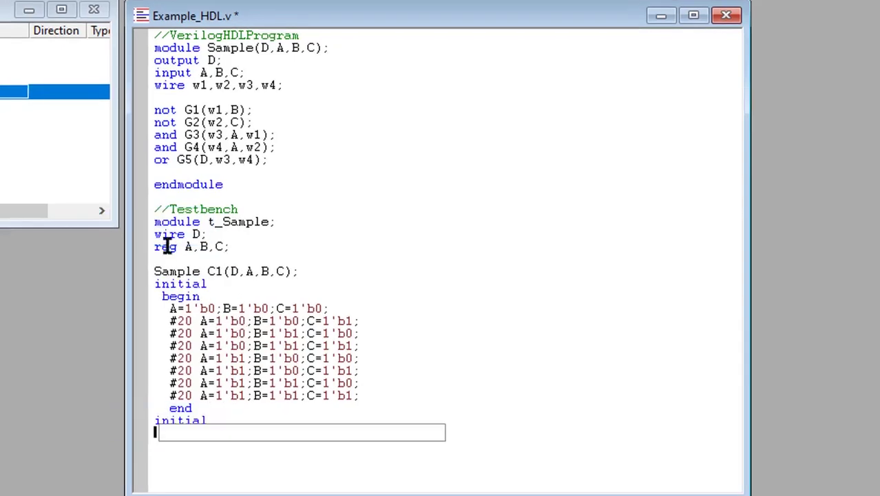
Add $display("%b %b %b %b",D,A,B,C); and endmodule to the testbench.
text($dis)
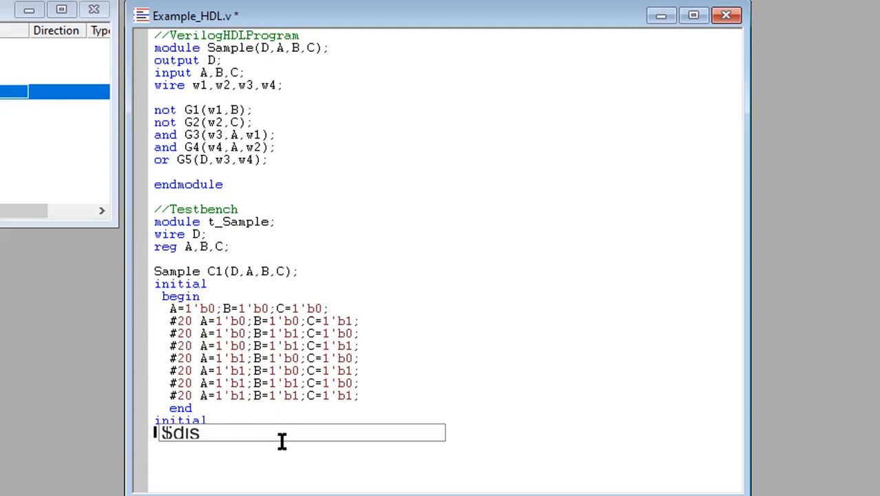
text(play)
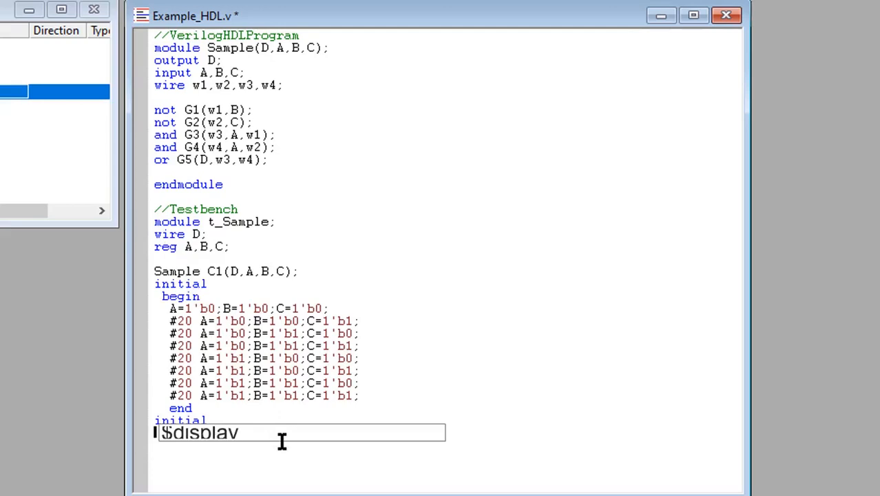
text(("bb)
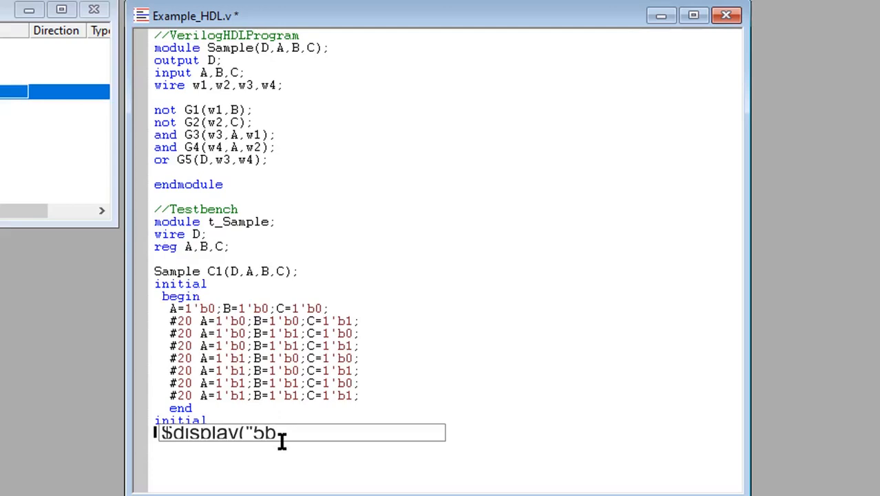
text(%b %b %b %b",D)
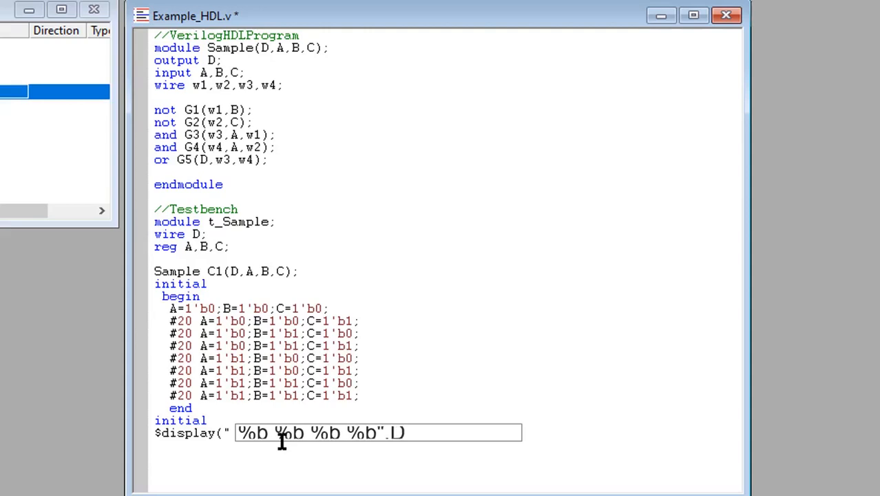
text(,A,B,C);)
text(endmodule)
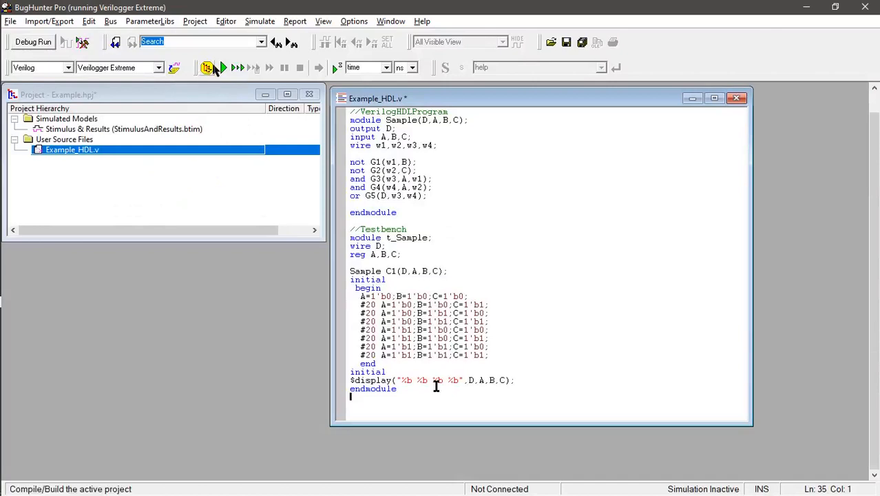
mouse_move(207, 66)
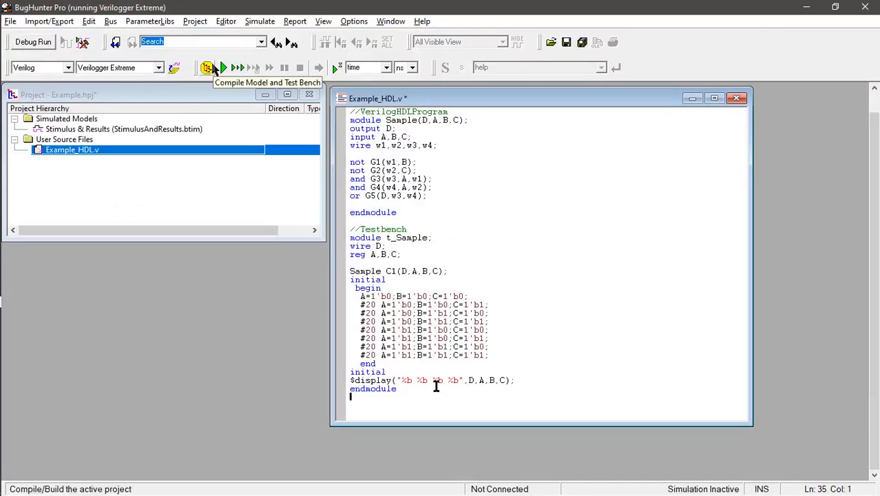
Compile the Sample model and t_Sample testbench.
click(207, 67)
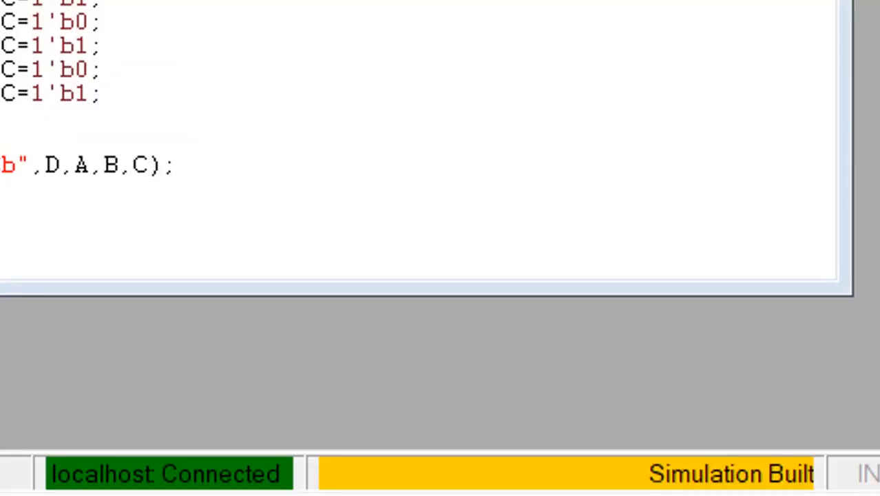
click(389, 20)
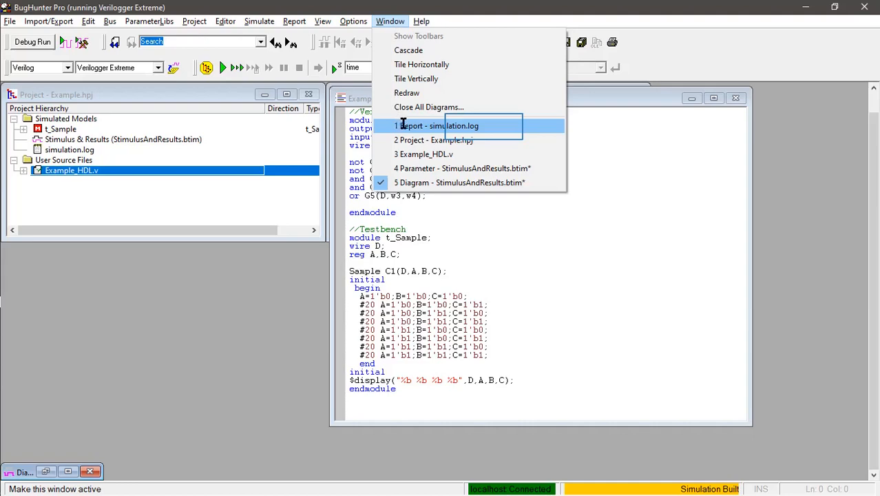
mouse_move(448, 125)
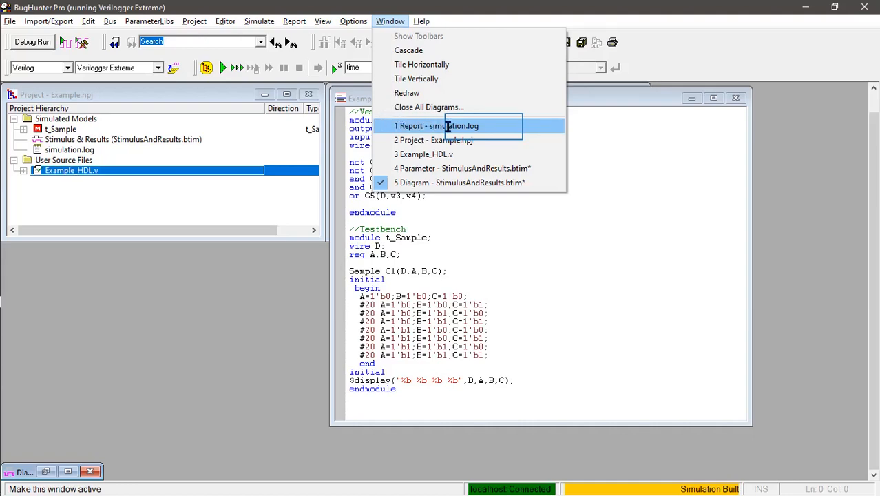
Open the simulation.log report from the Window menu.
click(436, 126)
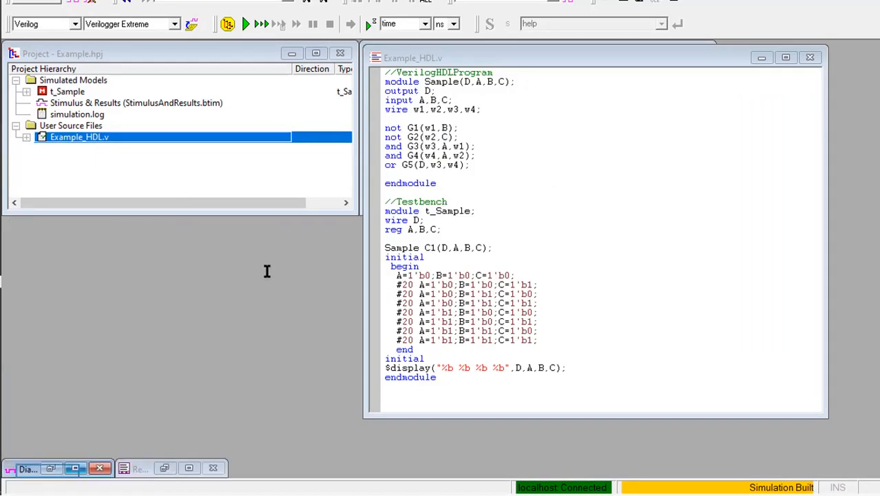
mouse_move(86, 446)
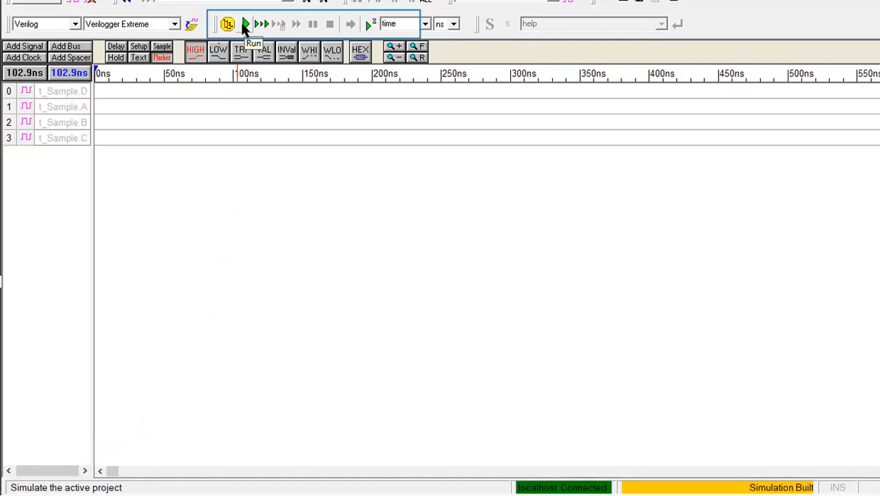
Run the simulation, allowing the simulator through the Windows firewall.
click(245, 23)
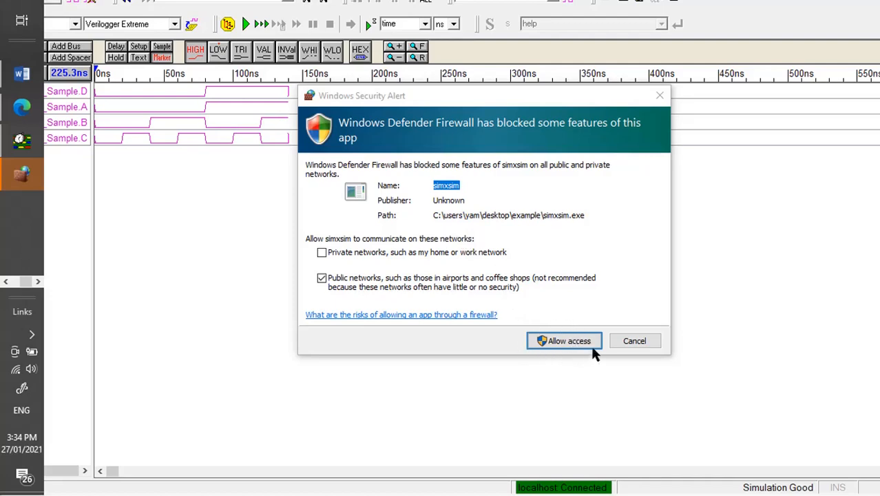
click(563, 340)
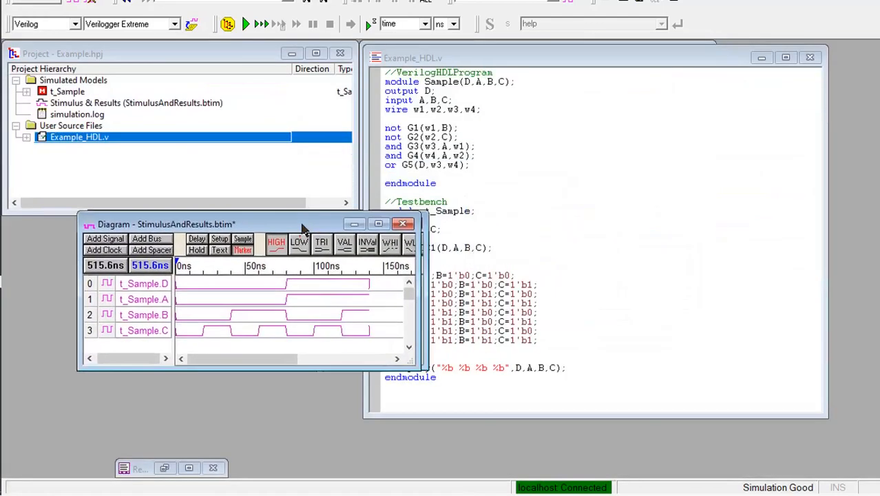